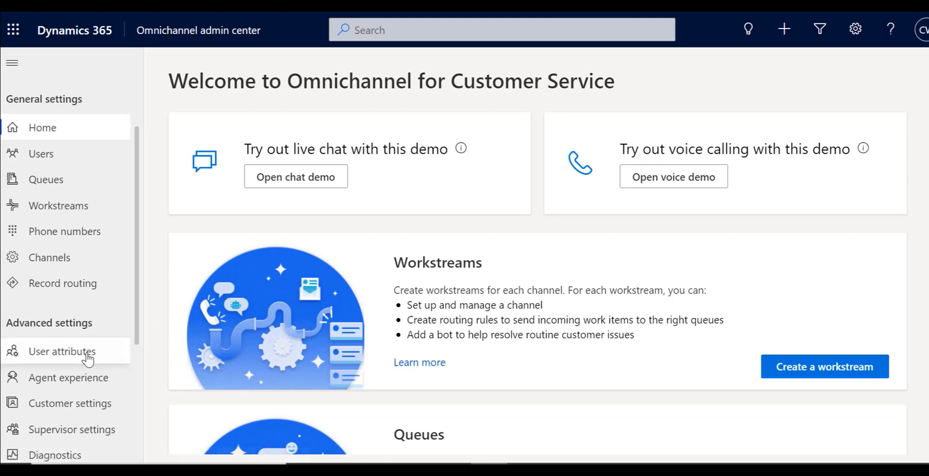
- From Intelligent skill finder models, create the CCSFM02-Contoso Coffee skill finder model and save it
click(62, 351)
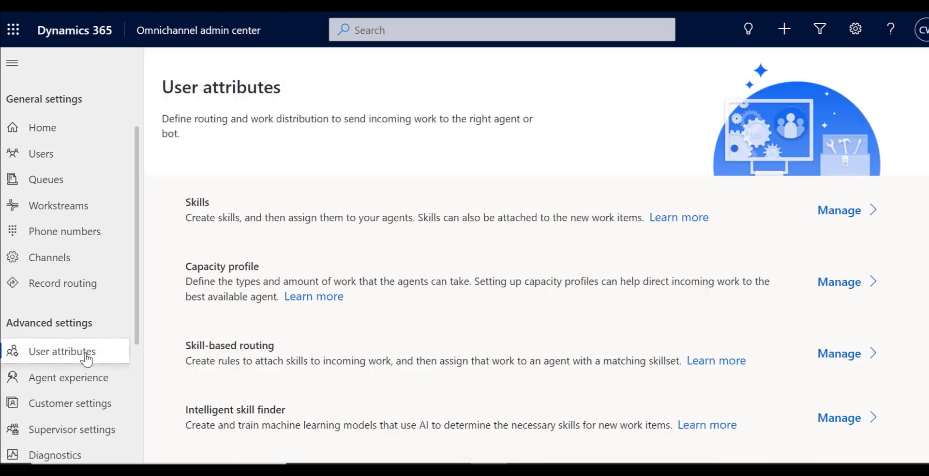
scroll(down, 3)
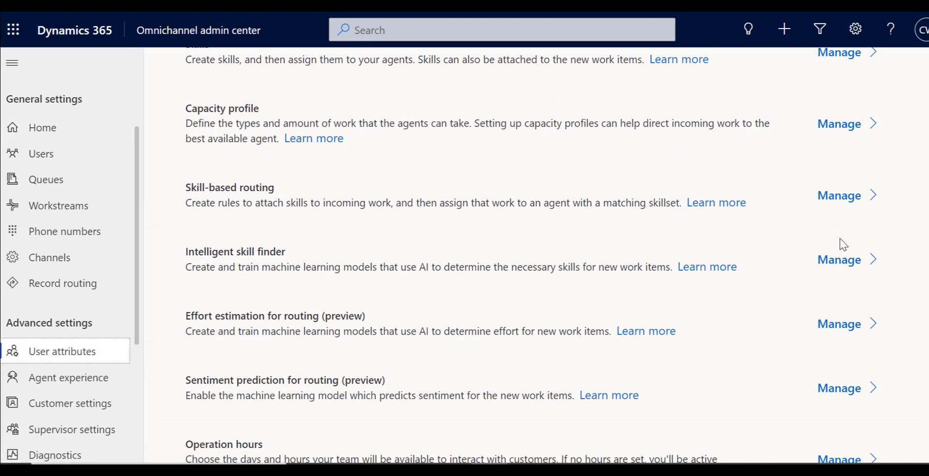
click(839, 259)
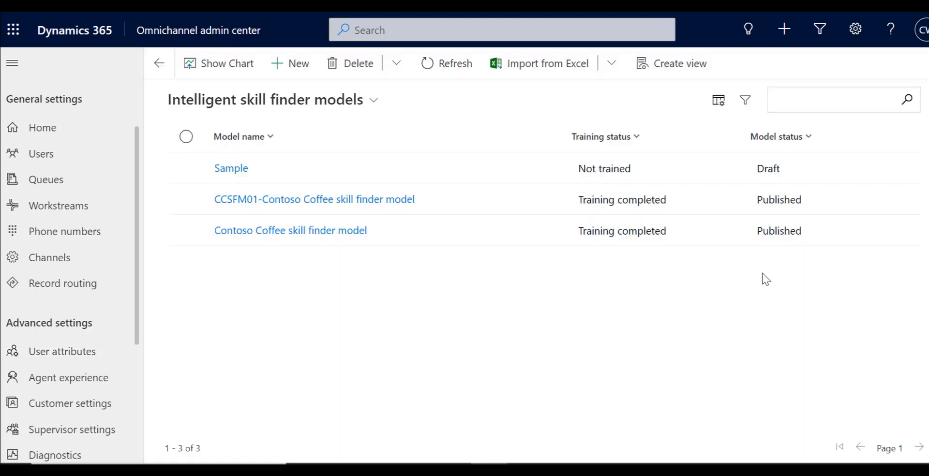
mouse_move(375, 308)
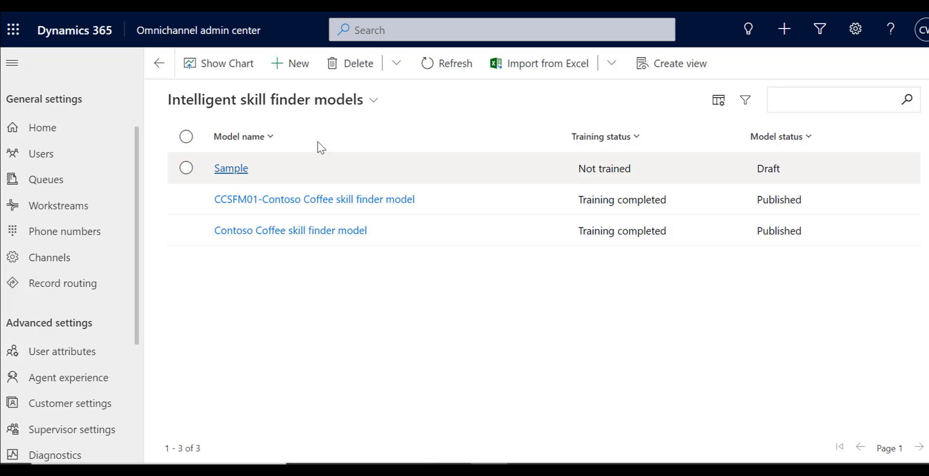
click(290, 63)
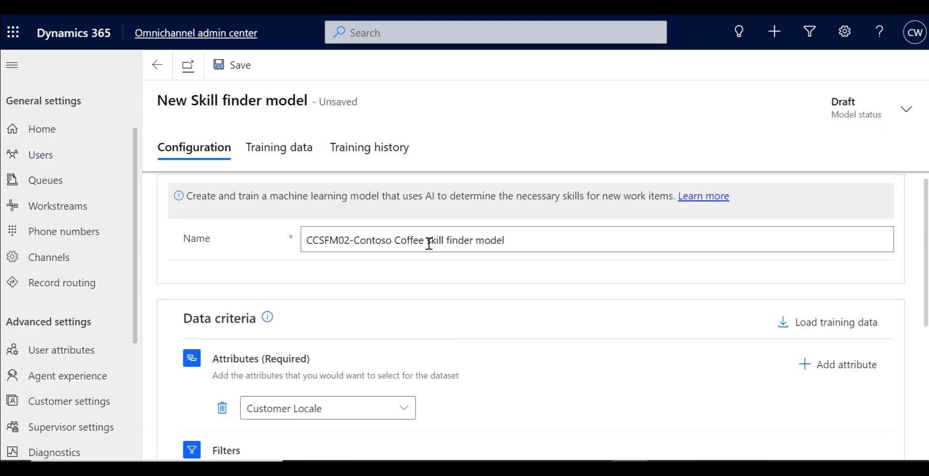
mouse_move(407, 240)
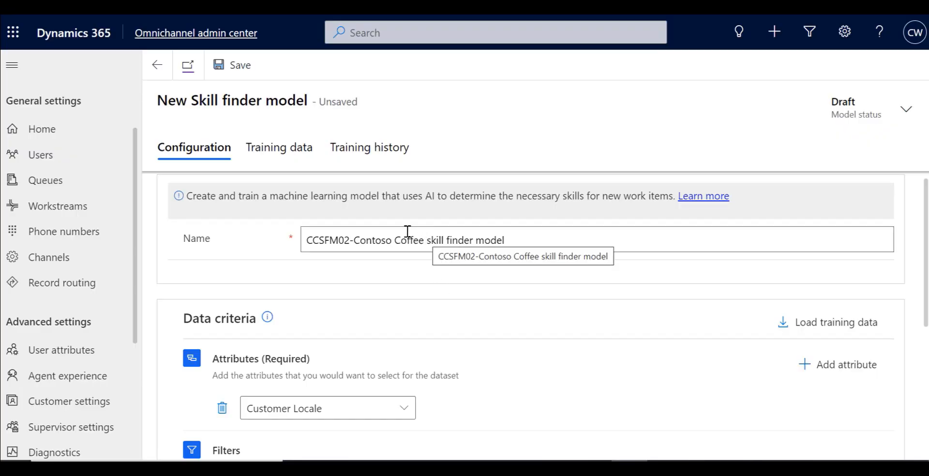
click(261, 65)
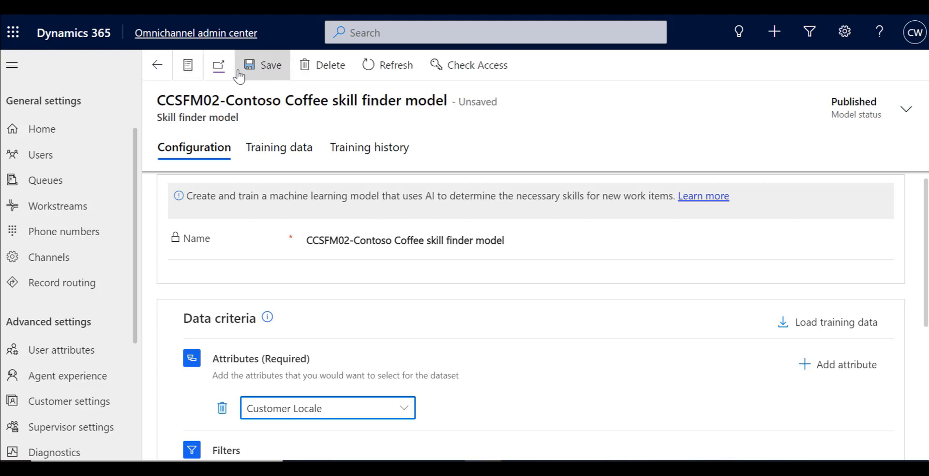
click(279, 147)
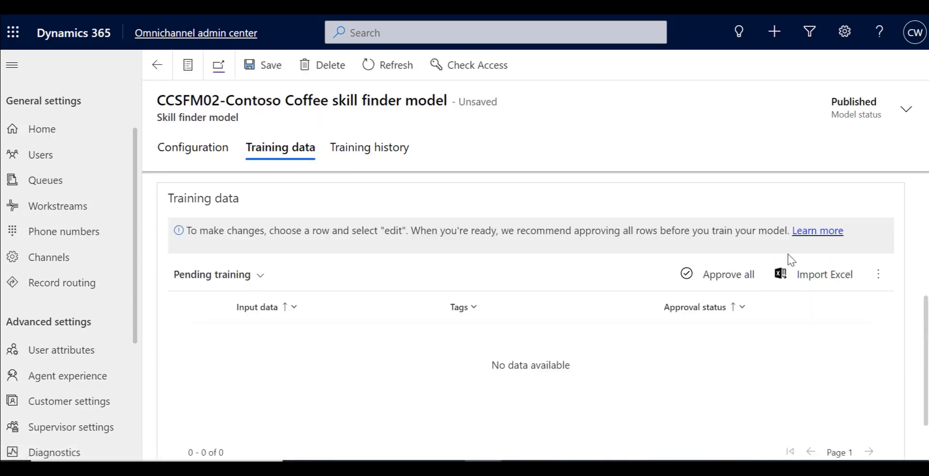
- Import the TrainingData zip file into the CCSFM02 model's training data
click(824, 274)
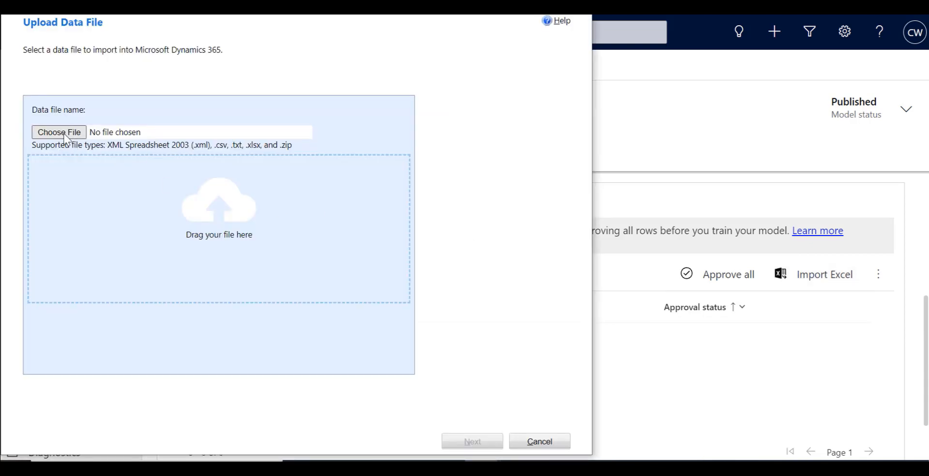
click(59, 133)
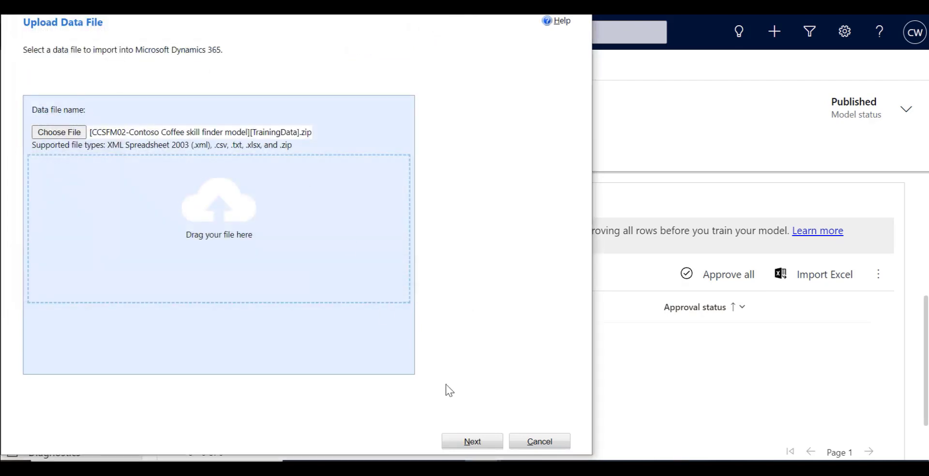
click(472, 441)
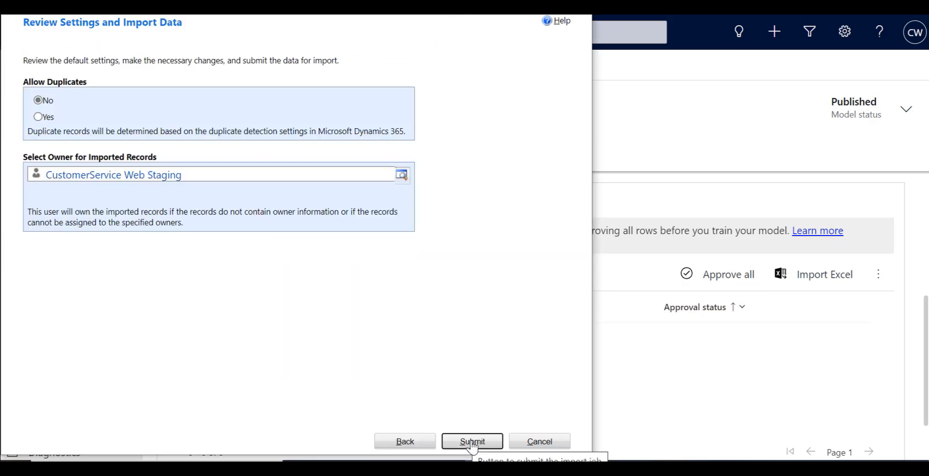
click(473, 442)
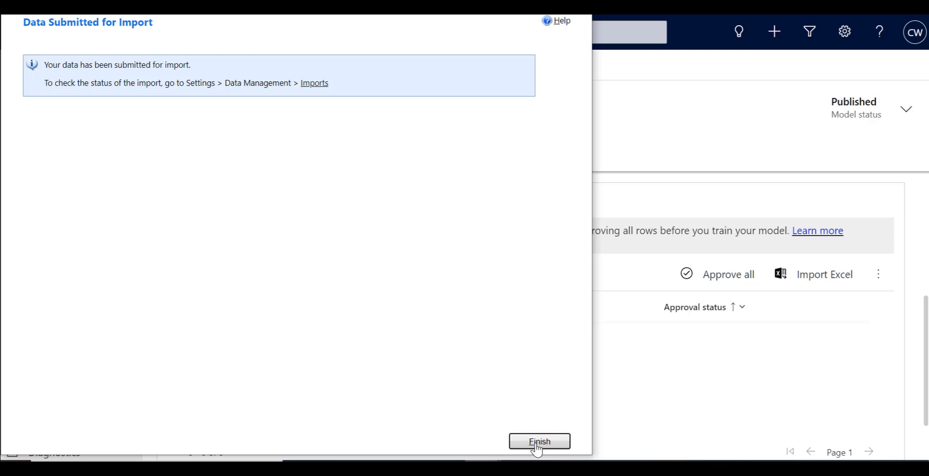
click(539, 442)
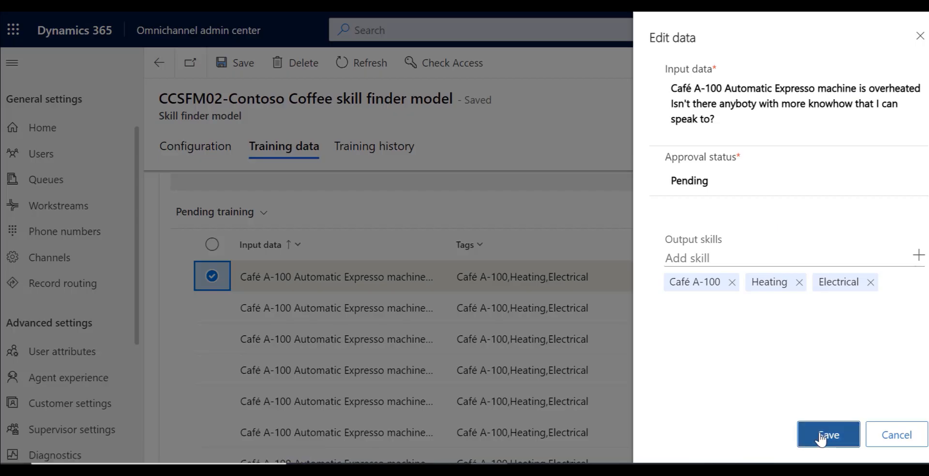
- Save the edited row, approve all rows, and train the model on 150 records
click(829, 434)
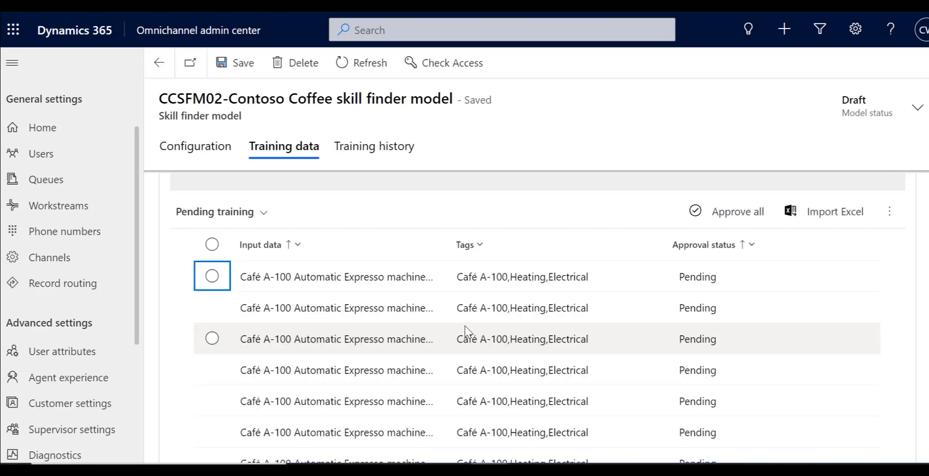
click(737, 211)
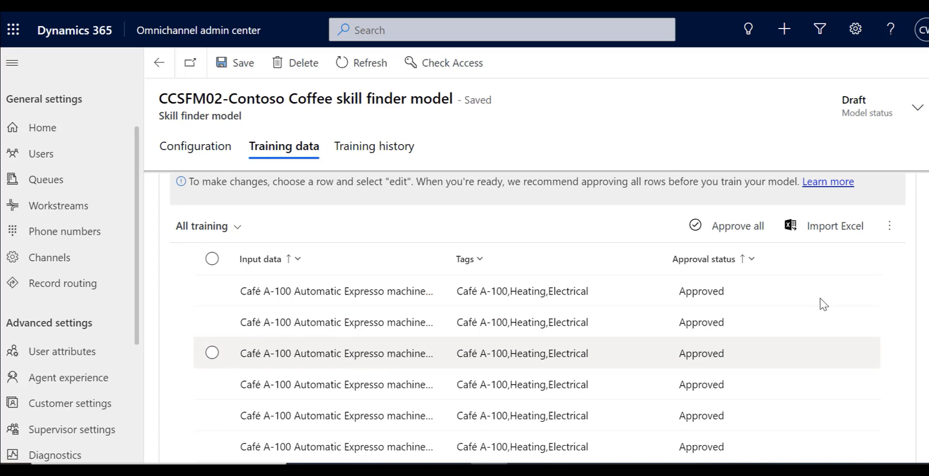
click(889, 232)
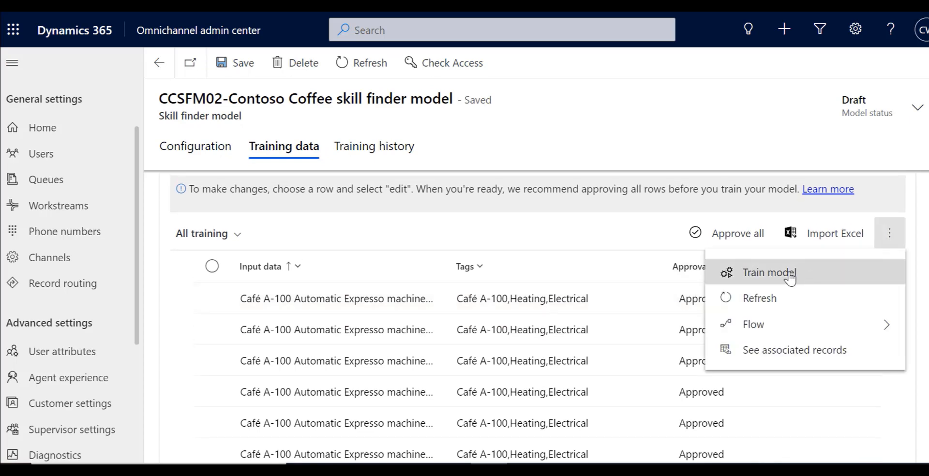
click(769, 272)
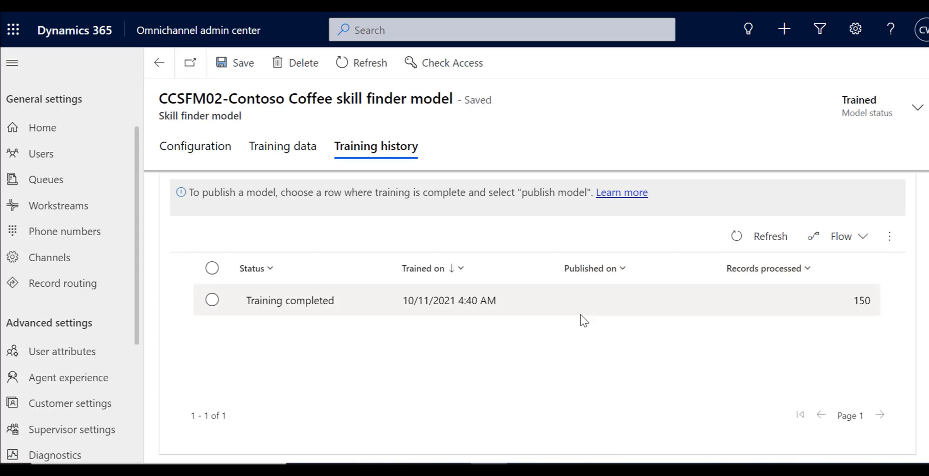
click(212, 300)
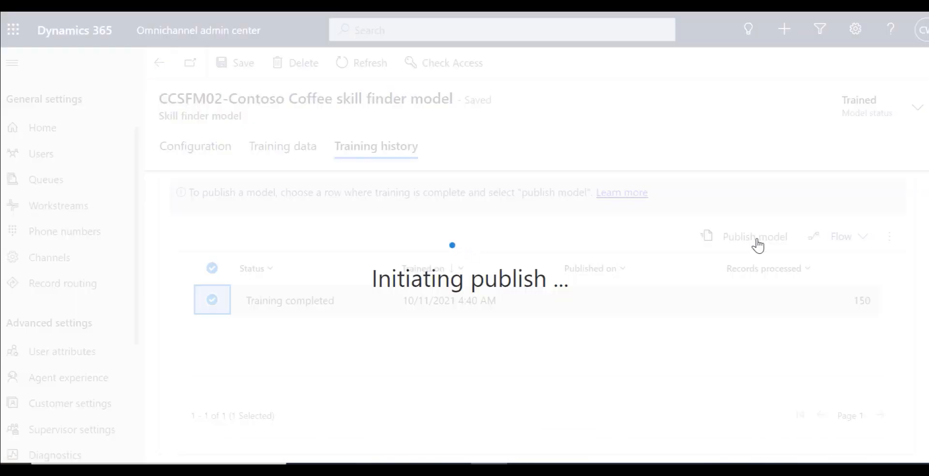
- Publish the trained CCSFM02 model, confirming it replaces the currently published one
click(755, 236)
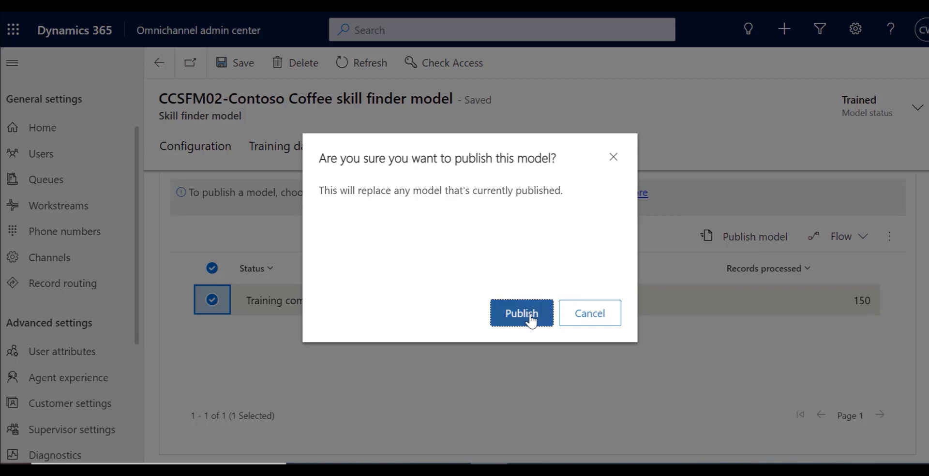
click(521, 312)
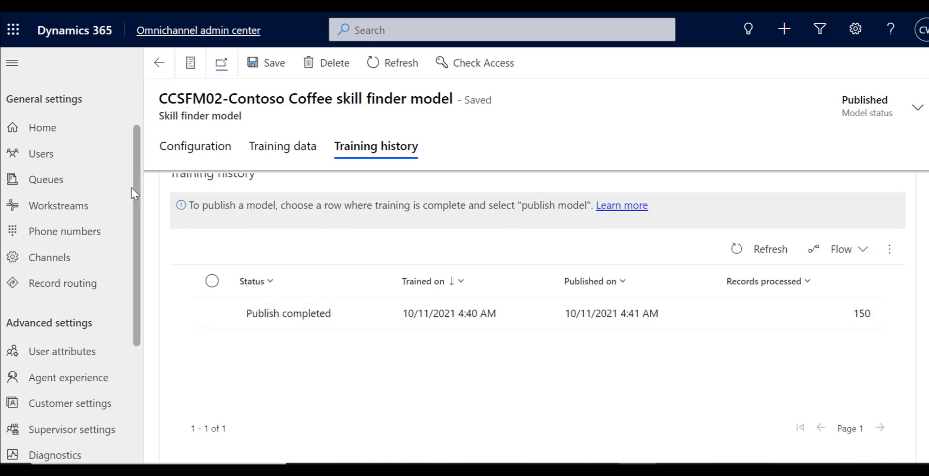
mouse_move(58, 206)
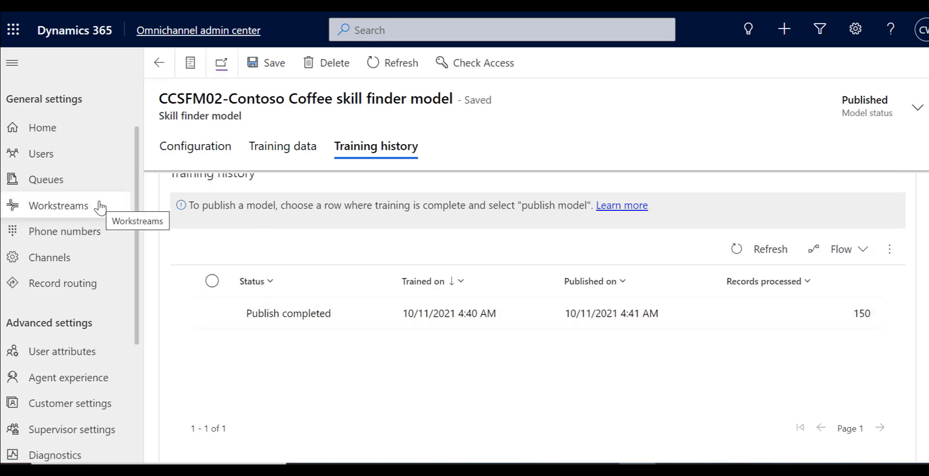
- Create a Set skill using ML ruleset from CCSFM02 in #ISFCoffee Beans Push Conversations WS
click(58, 205)
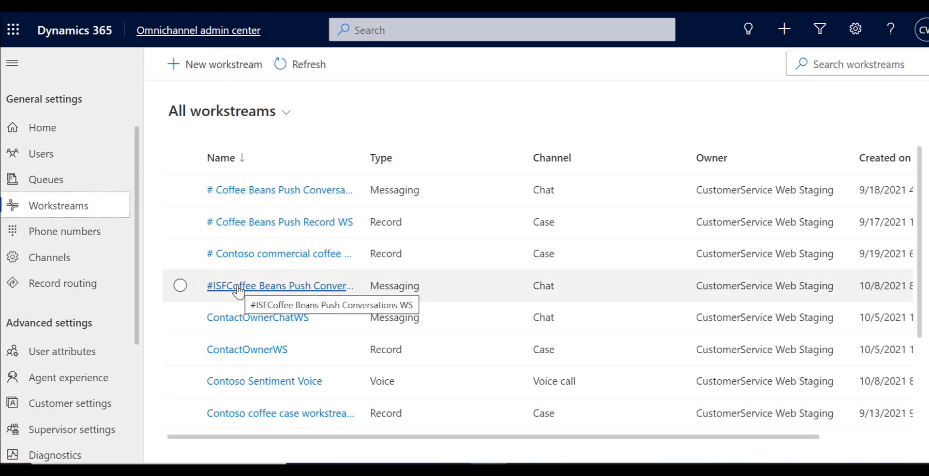
click(281, 286)
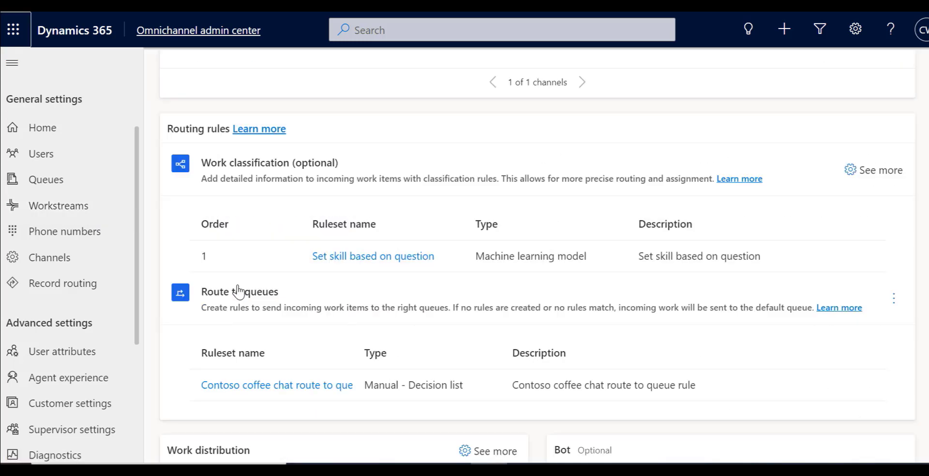
click(879, 169)
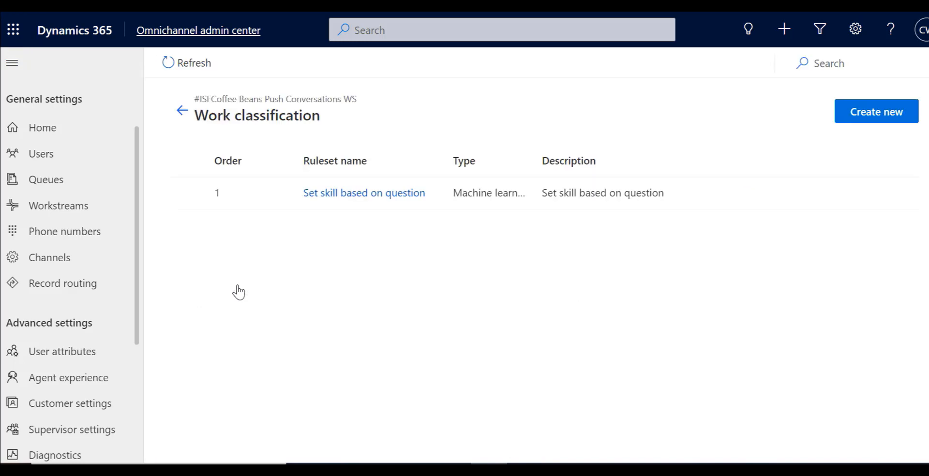
click(876, 111)
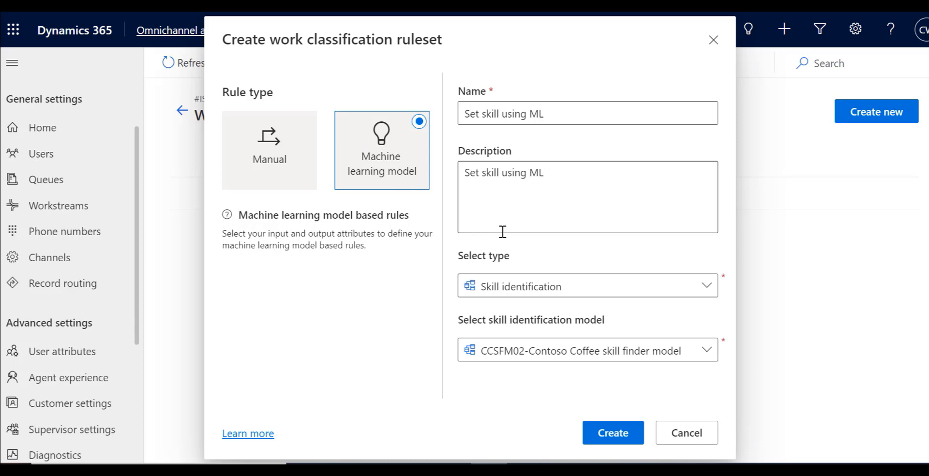
mouse_move(512, 358)
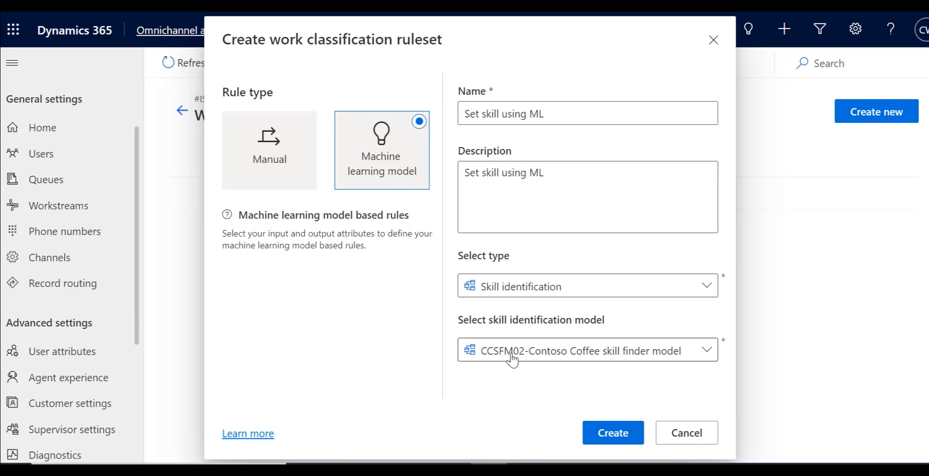
click(612, 432)
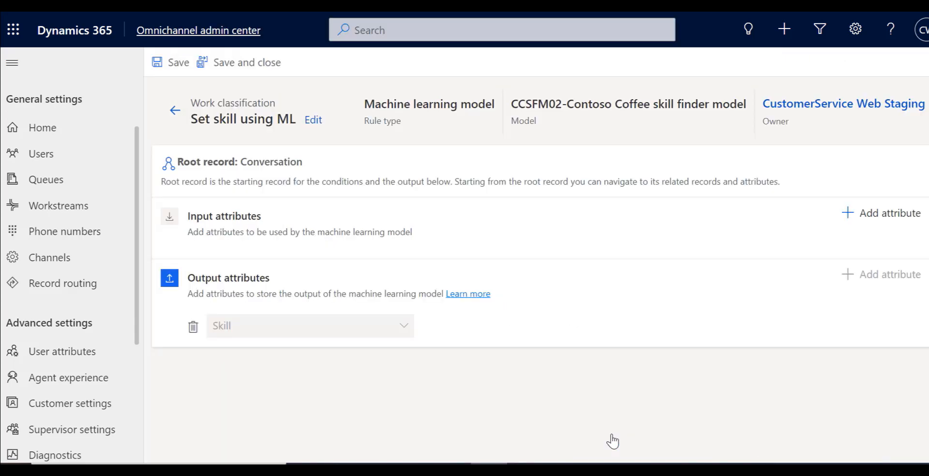
mouse_move(884, 205)
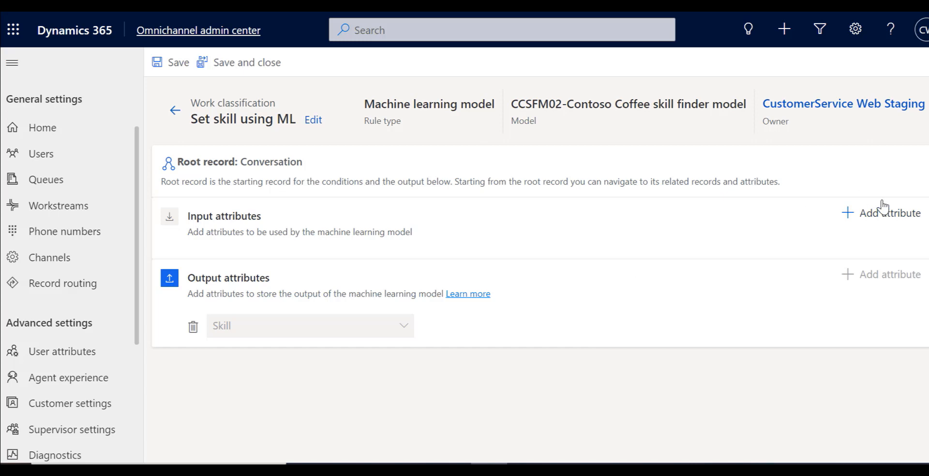
- Add a Conversation context item value input attribute set to Help
click(887, 213)
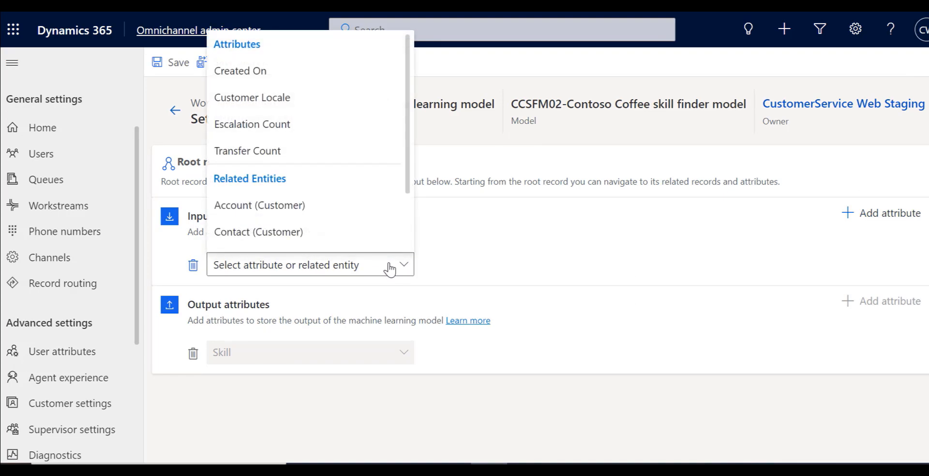
click(286, 265)
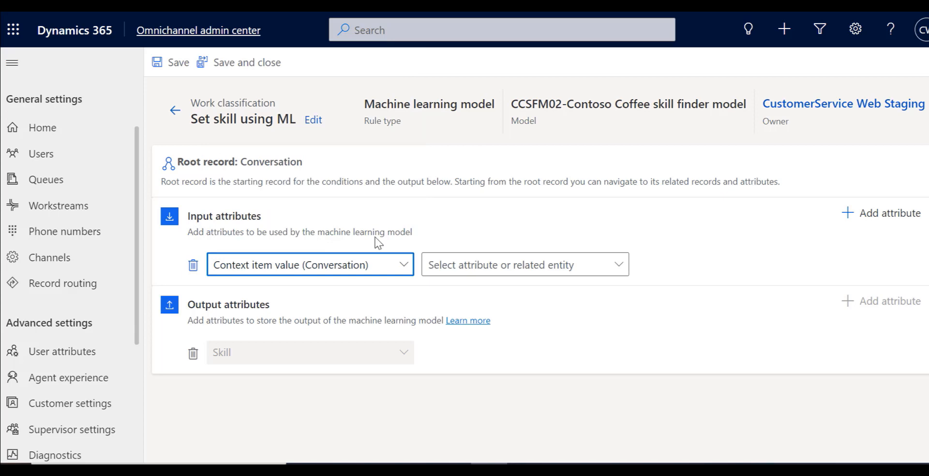
click(524, 265)
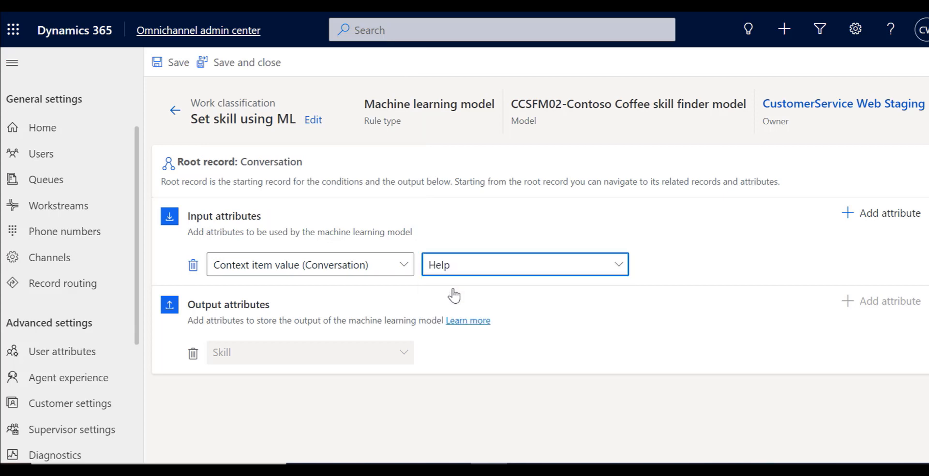
mouse_move(425, 306)
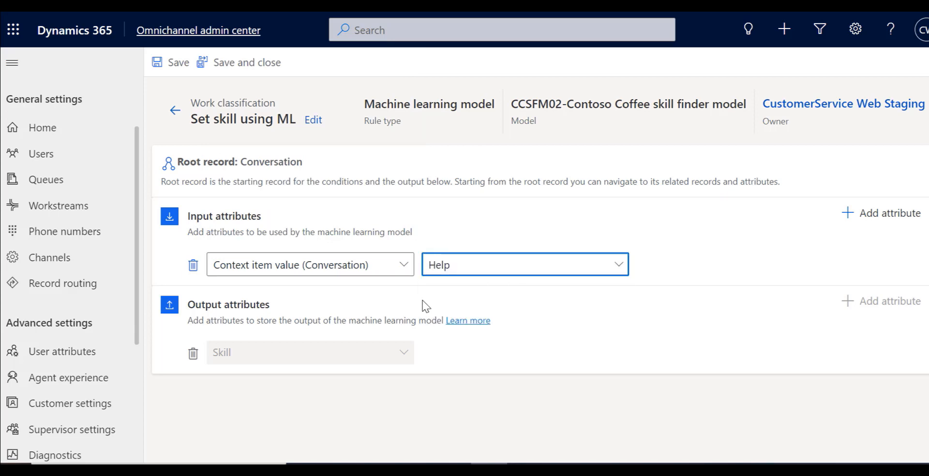
mouse_move(208, 80)
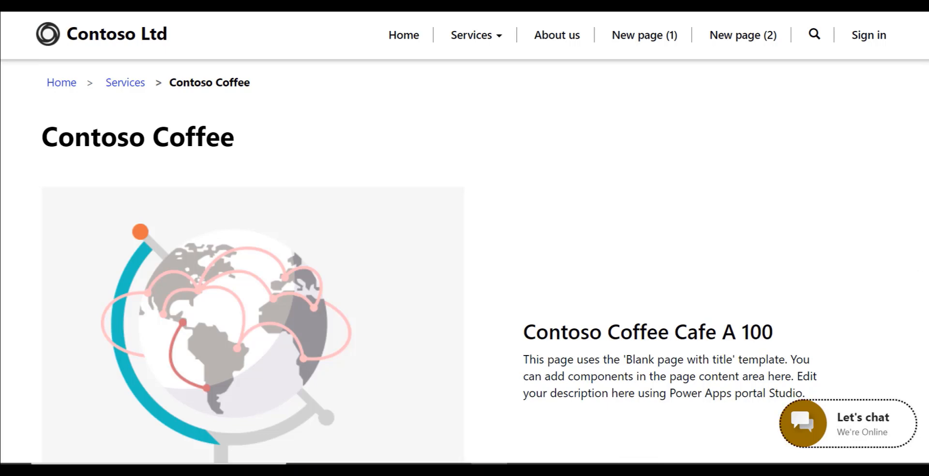
- Submit the pre-chat question about the overheated Café A-100 machine and a refund
scroll(down, 3)
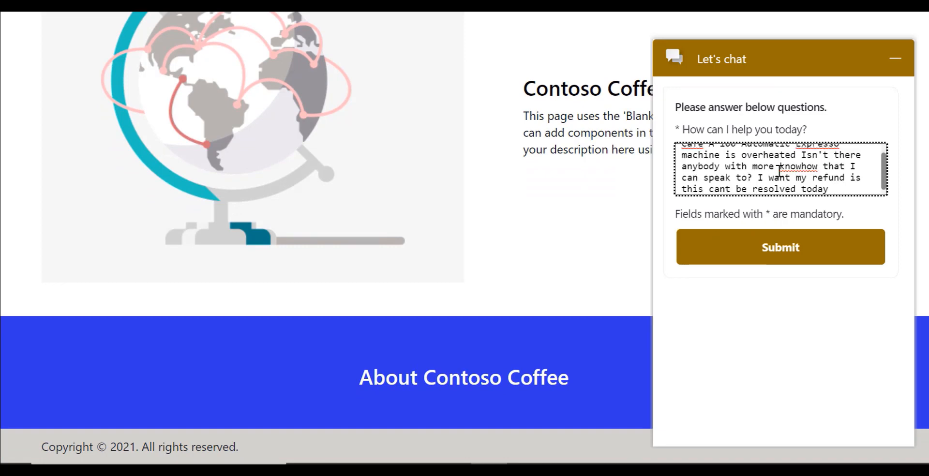
click(780, 247)
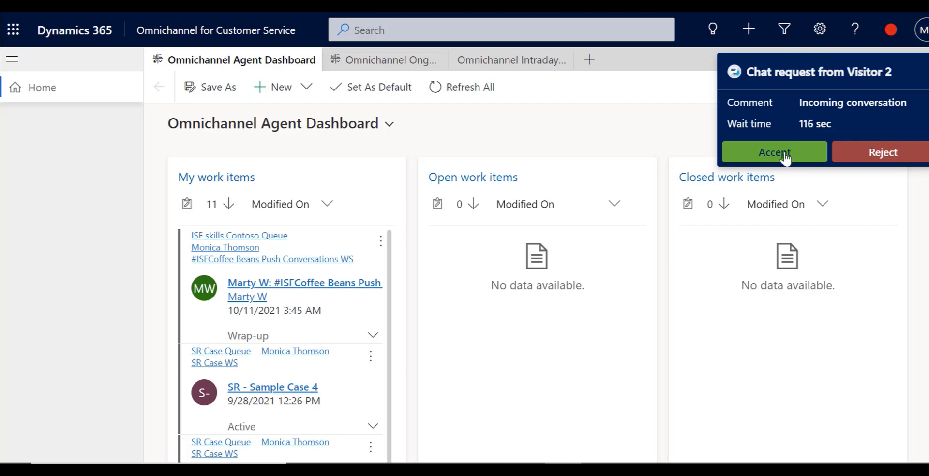
- Accept the chat and add the Refund skill beside Café A-100, Heating and Electrical
click(774, 152)
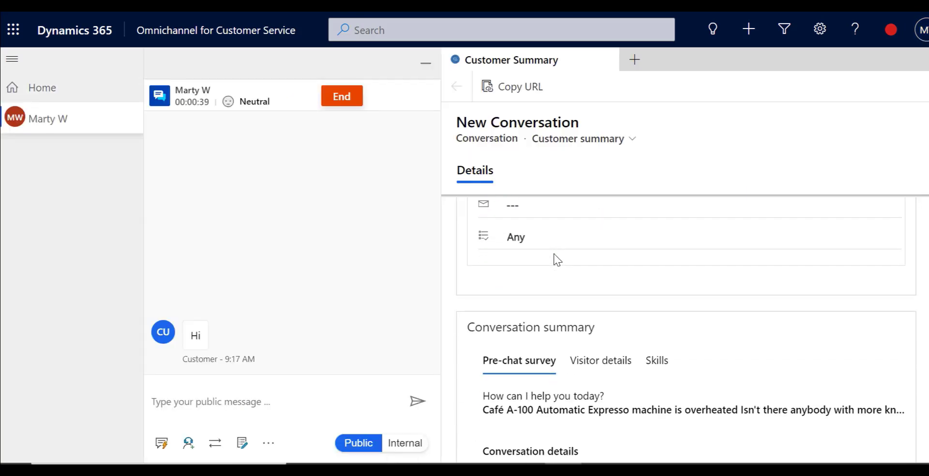
scroll(down, 3)
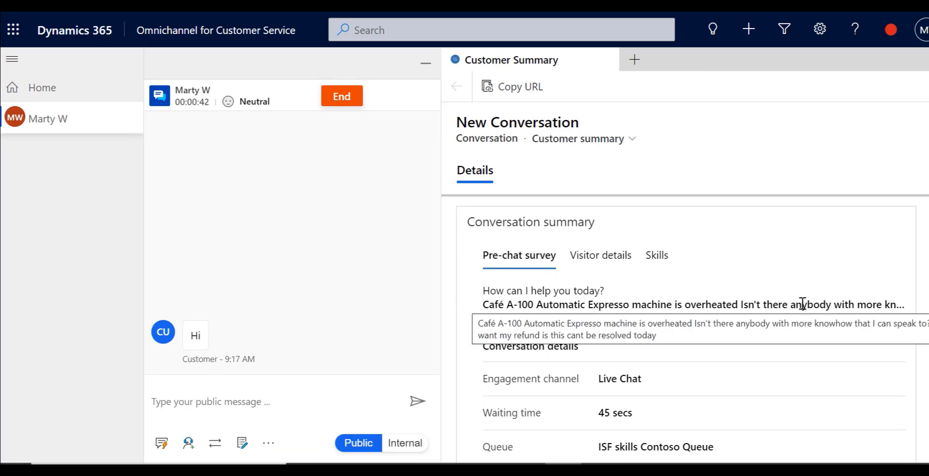
click(655, 256)
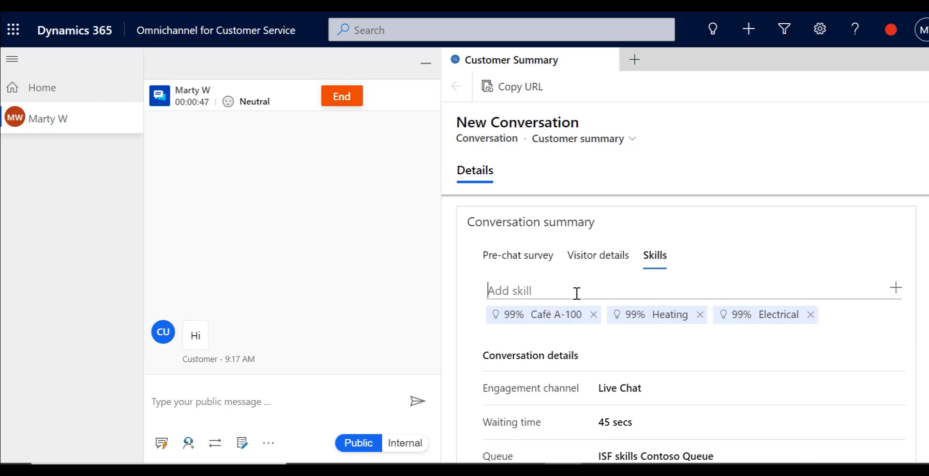
text(Ref)
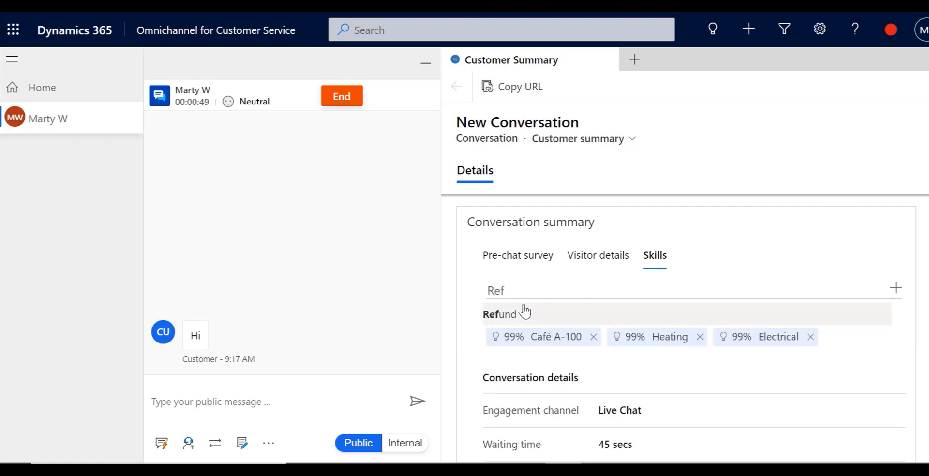
click(501, 314)
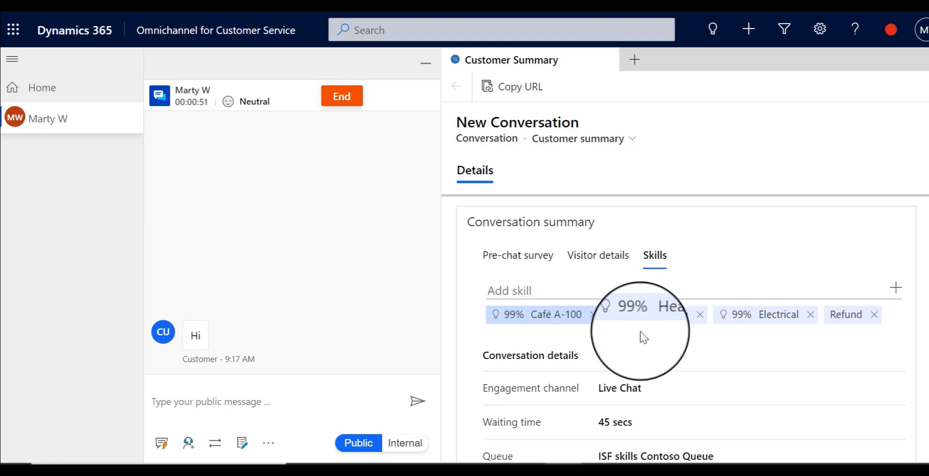
mouse_move(714, 364)
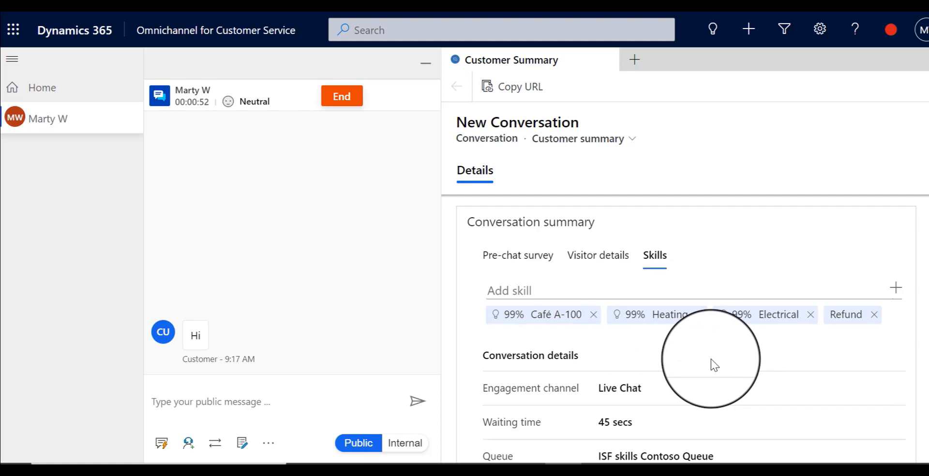
scroll(down, 3)
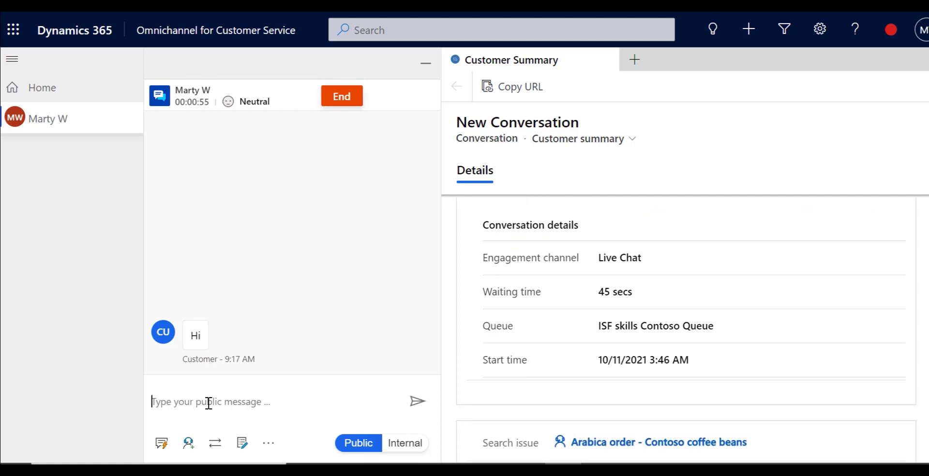
- Send the greeting 'Hi' to the customer
text(Hi)
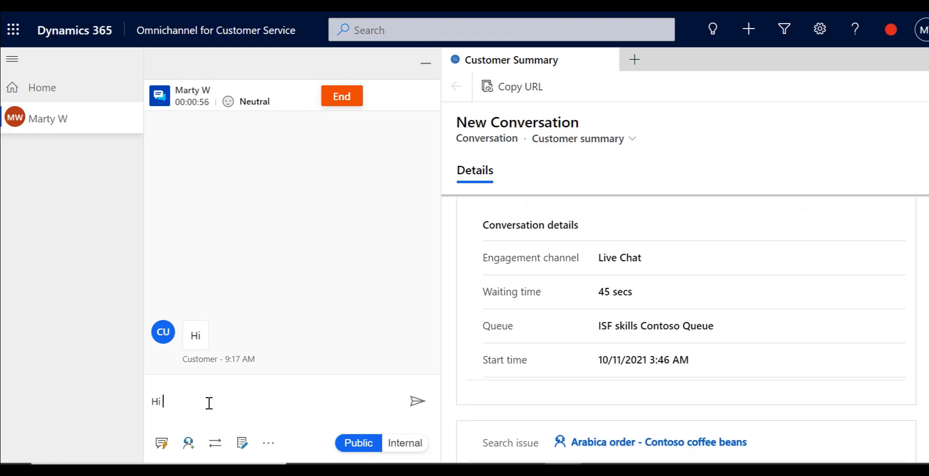
click(418, 401)
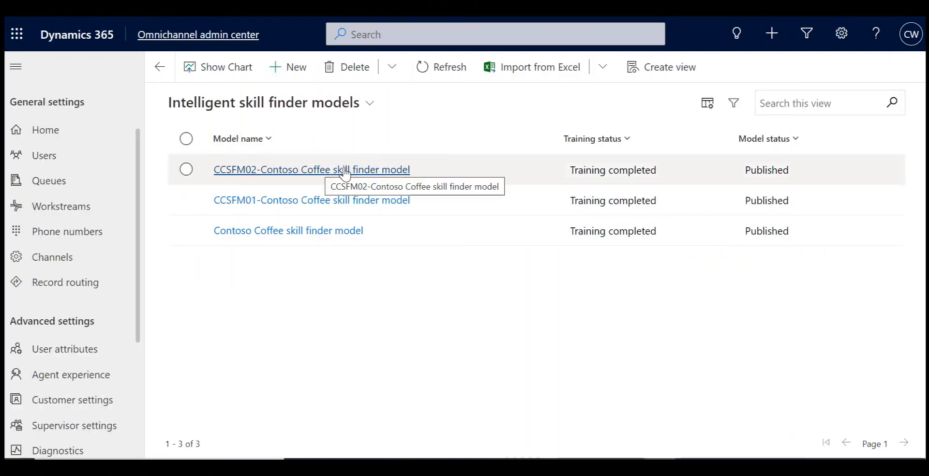
- Open the CCSFM02 model, review its data criteria, and start loading training data
click(311, 170)
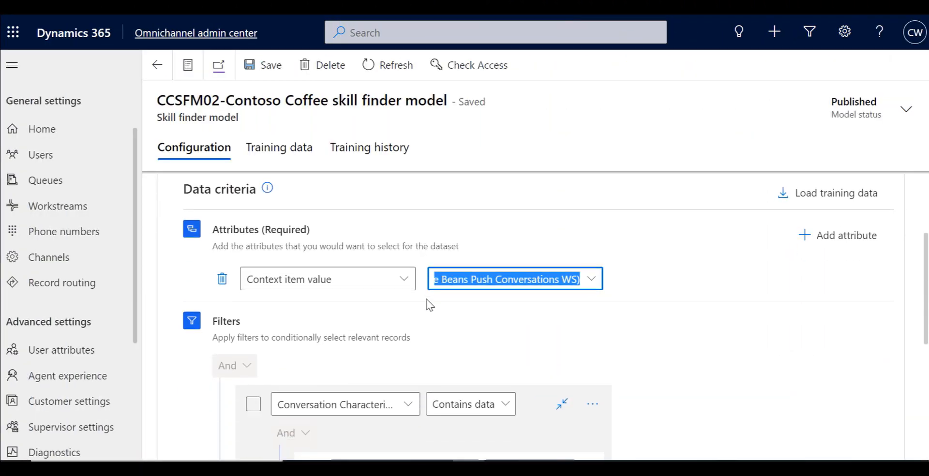
scroll(down, 3)
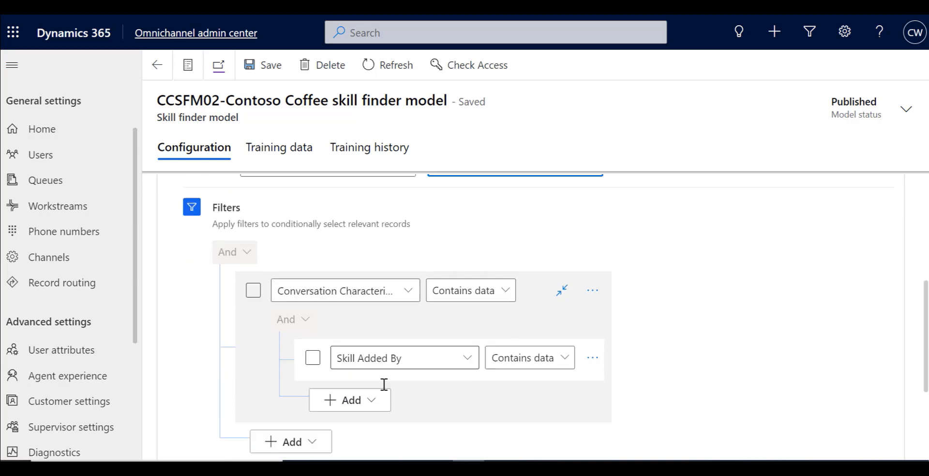
scroll(down, 3)
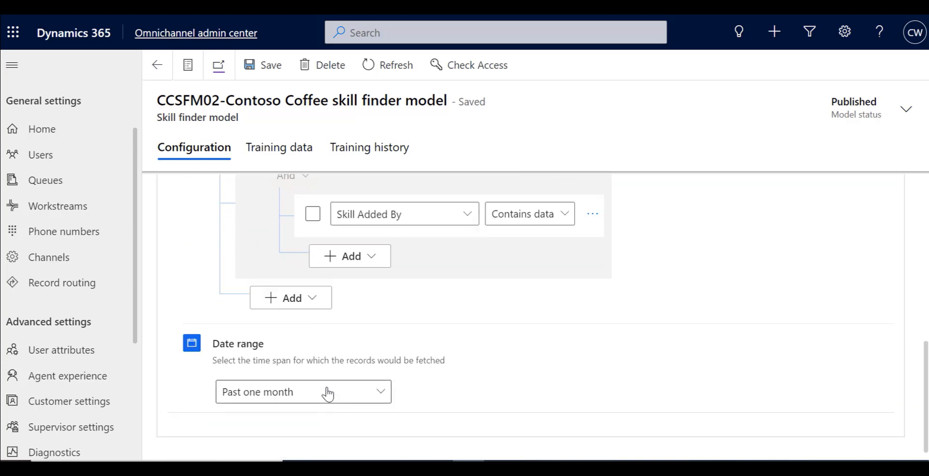
scroll(up, 3)
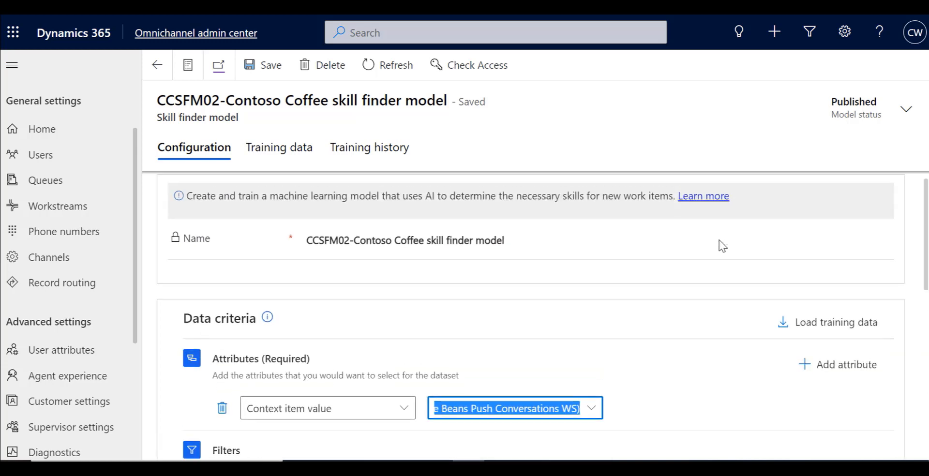
click(834, 322)
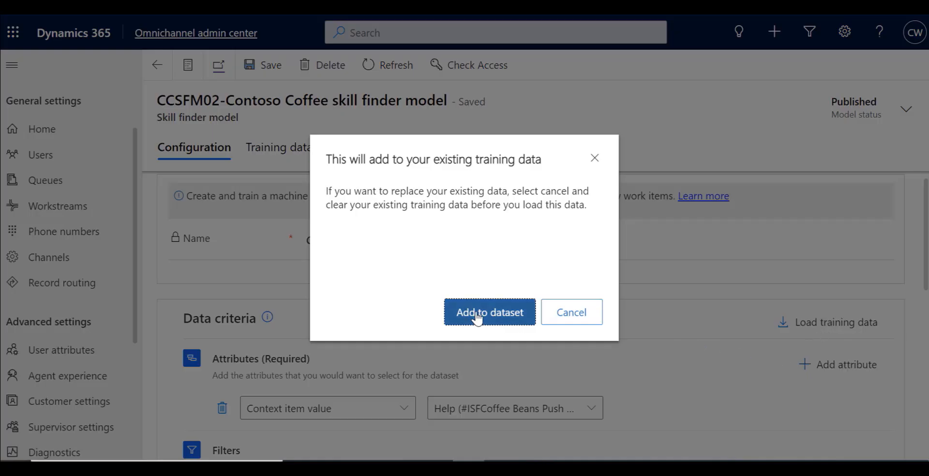
- Add the loaded chats to CCSFM02's training data, approve all rows, and retrain on 326 records
click(489, 312)
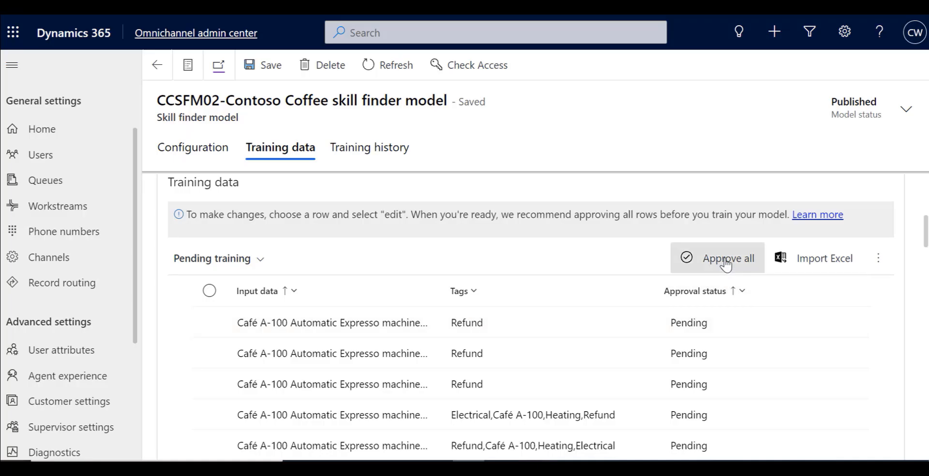
click(718, 258)
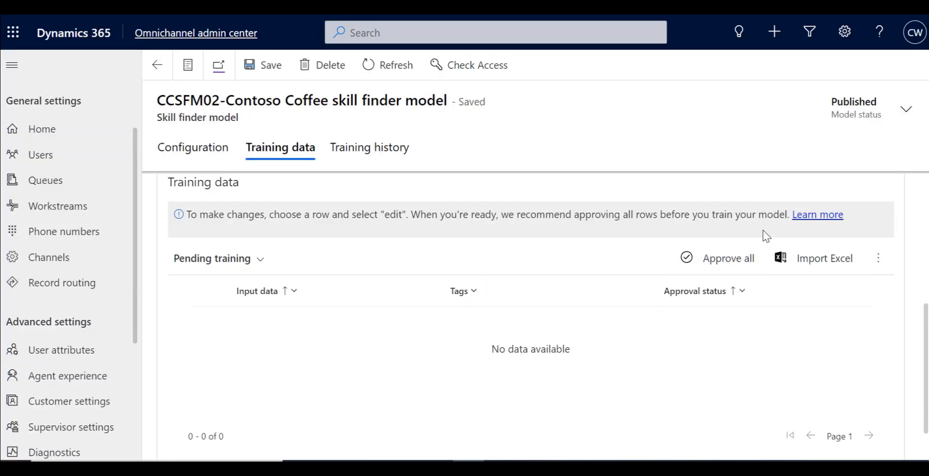
click(879, 257)
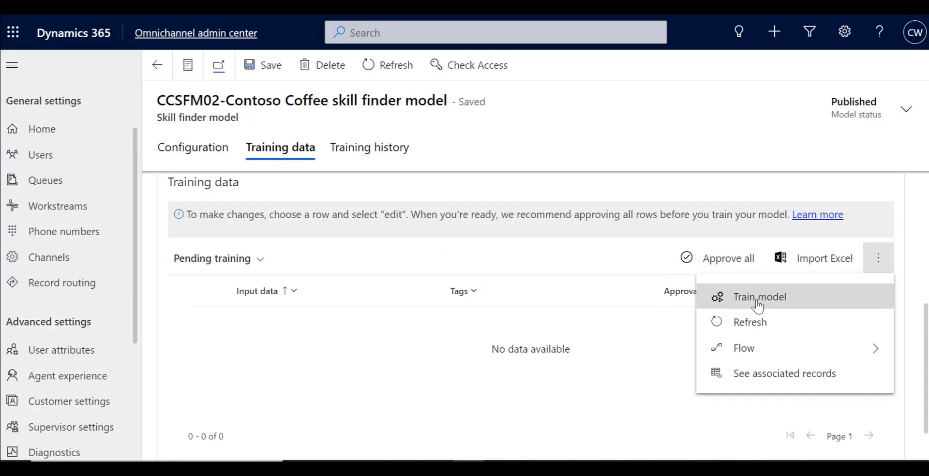
click(760, 296)
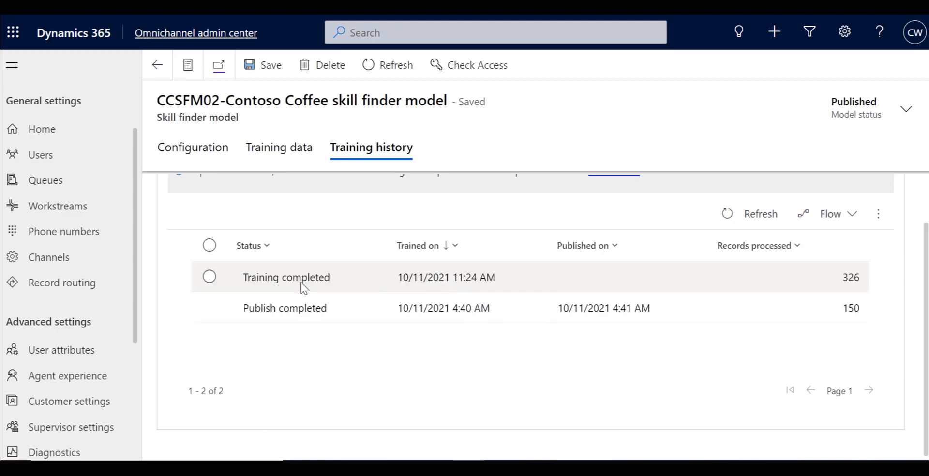
- Publish the completed training run over the current model, then start a portal chat saying hello
click(209, 278)
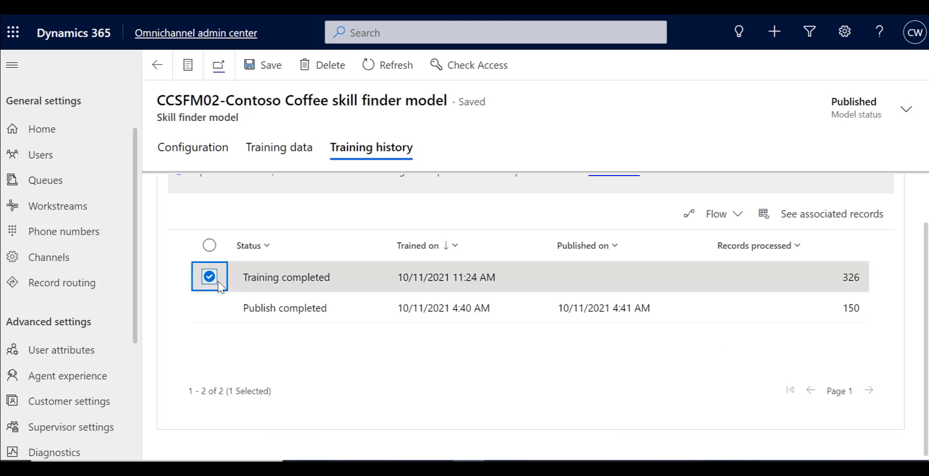
click(745, 213)
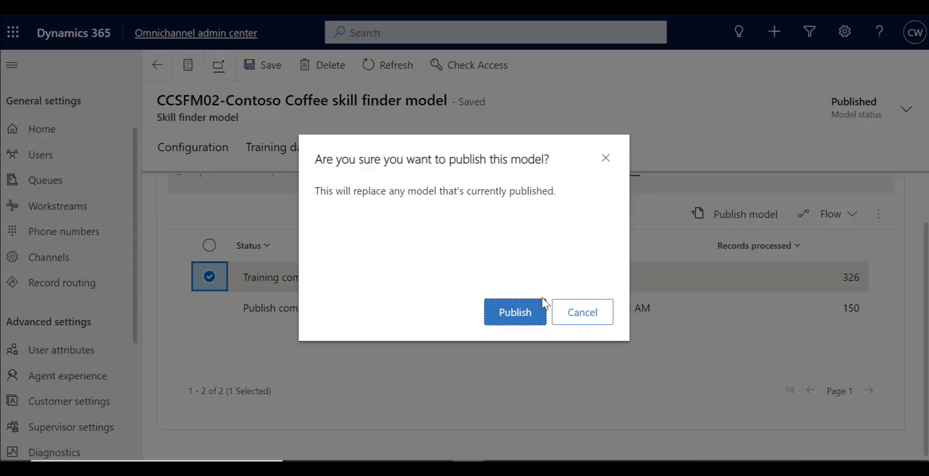
click(514, 312)
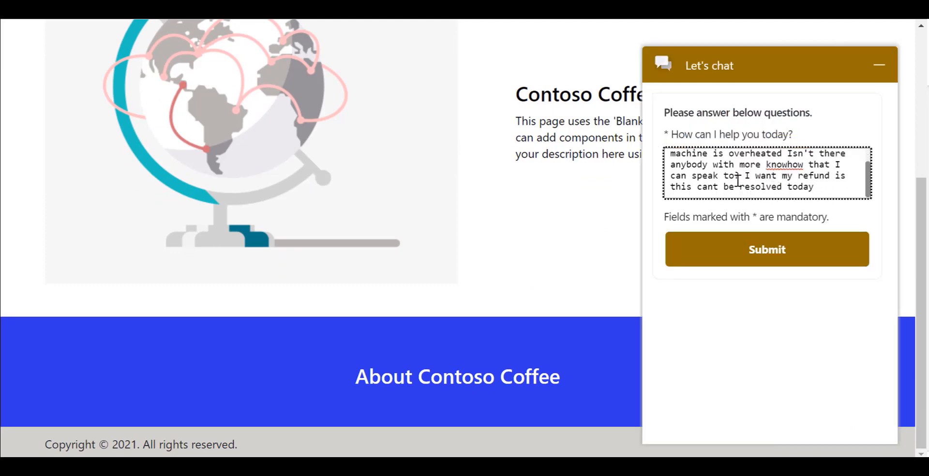
click(767, 249)
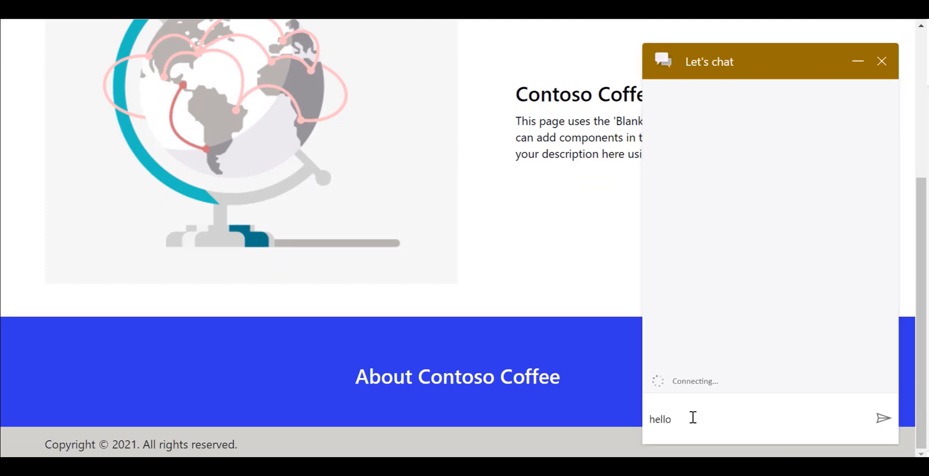
click(882, 419)
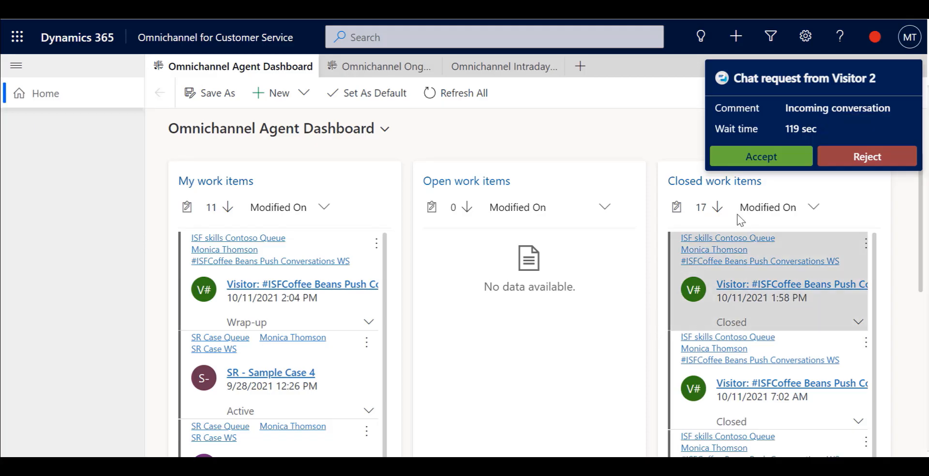
- Accept the chat and verify Heating, Café A-100, Electrical and Refund skills at 99%
click(761, 156)
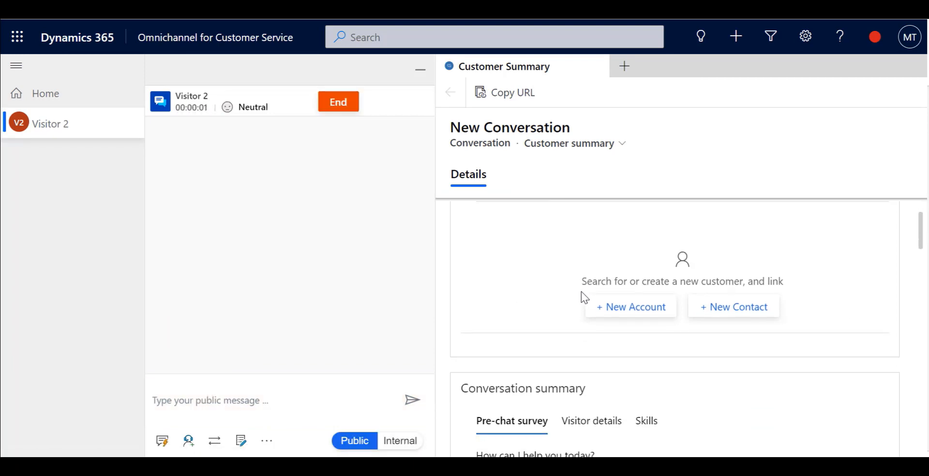
click(645, 343)
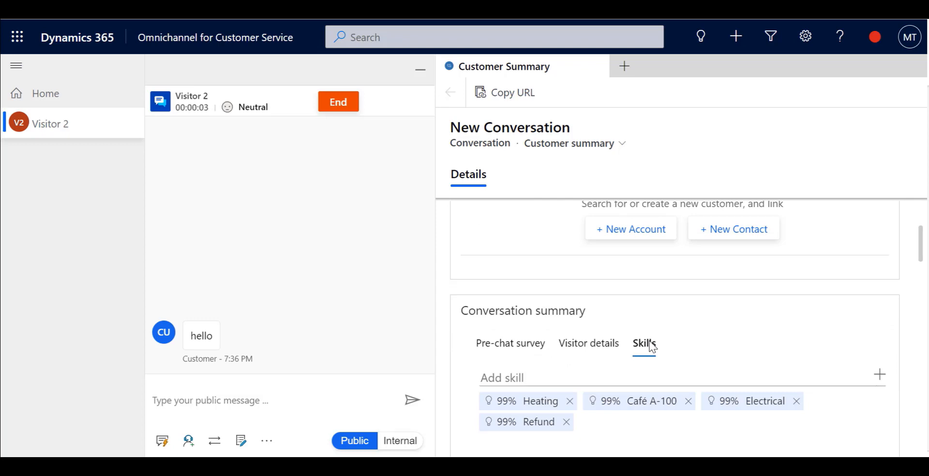
scroll(down, 3)
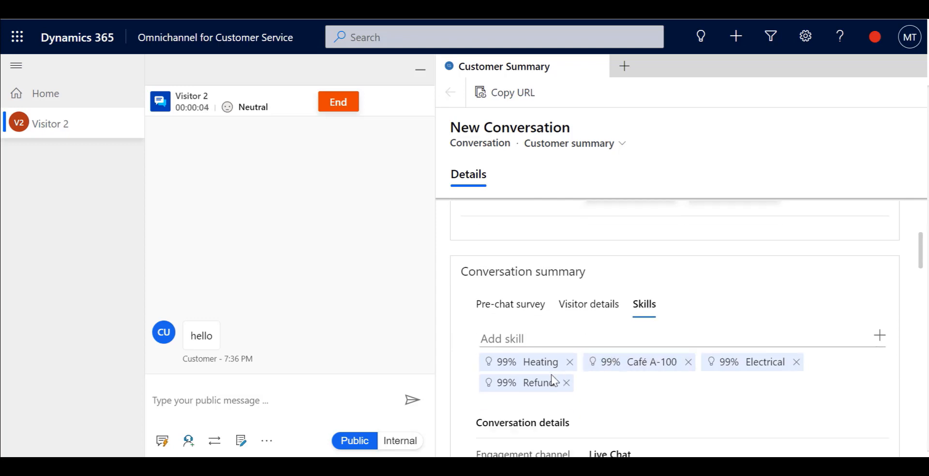
mouse_move(539, 383)
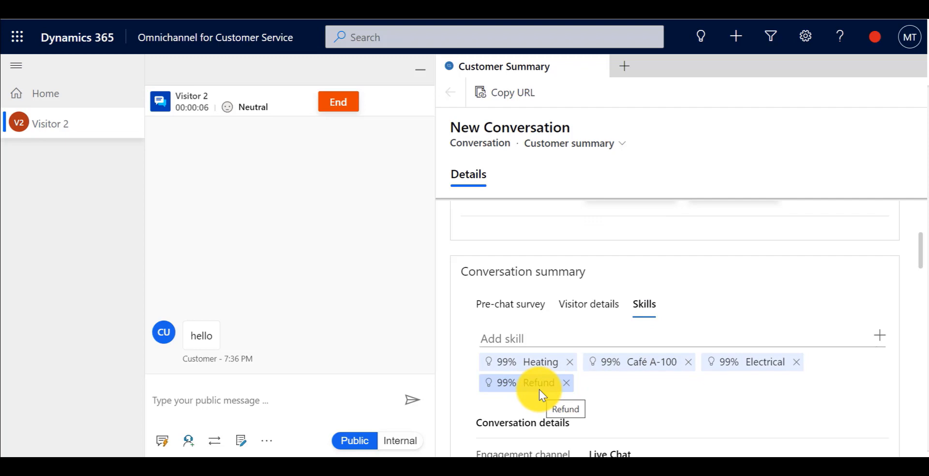